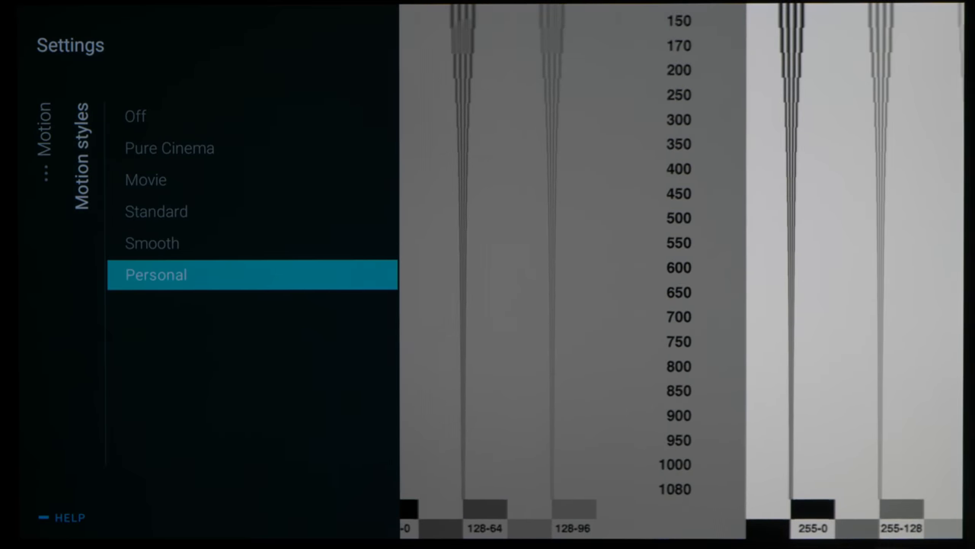
- Show the Motion styles options from Off to Personal over the motion-resolution test pattern
{"action": "left_click", "coordinate": [155, 274]}
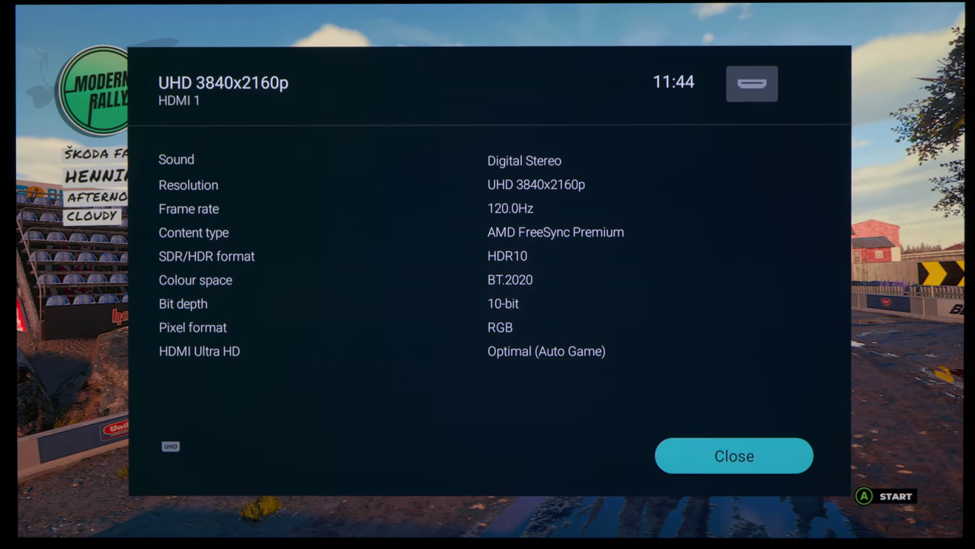
- Close the HDMI 1 signal details (3840x2160p HDR10 at 120.0Hz) to return to console display options
{"action": "left_click", "coordinate": [735, 454]}
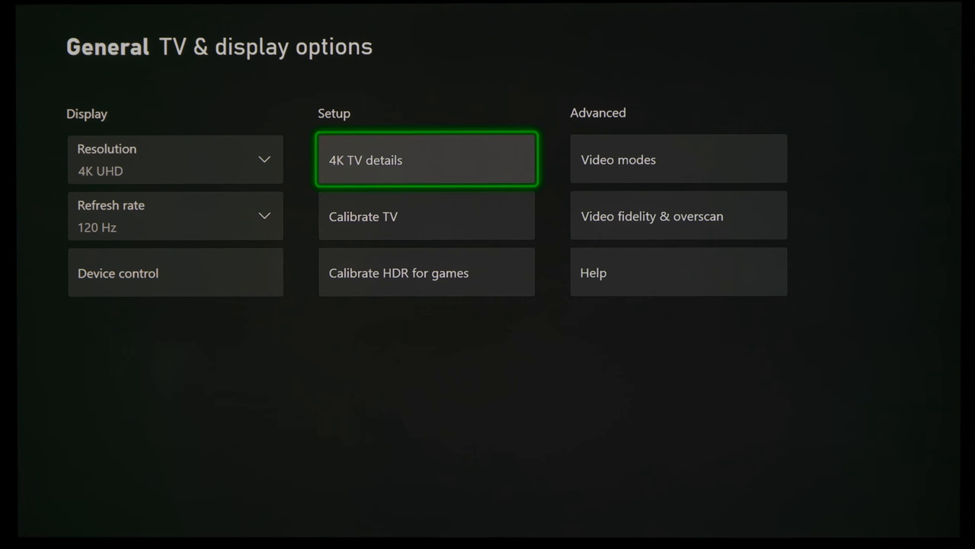
- Switch the Xbox TV & display refresh rate from 120 Hz to 60 Hz, keeping 4K UHD resolution
{"action": "left_click", "coordinate": [426, 160]}
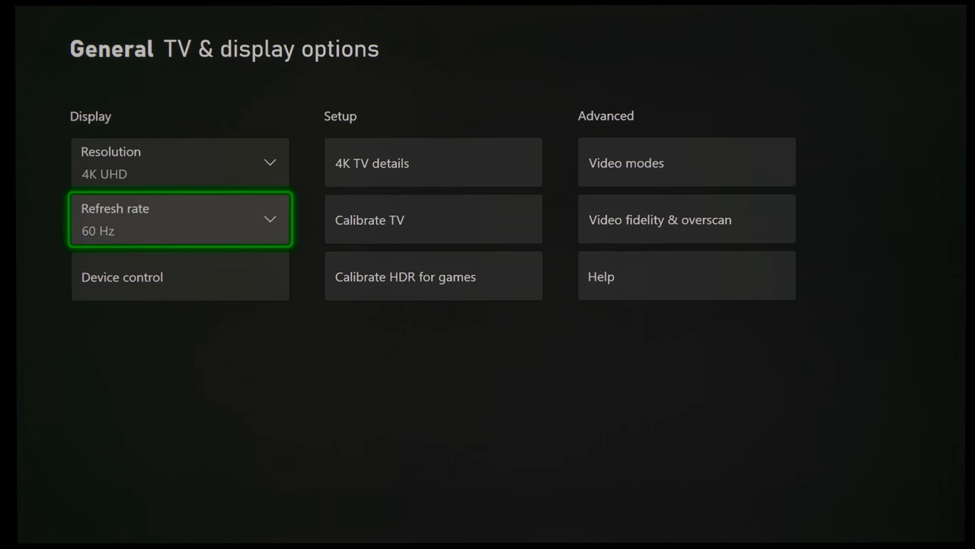
{"action": "left_click", "coordinate": [180, 219]}
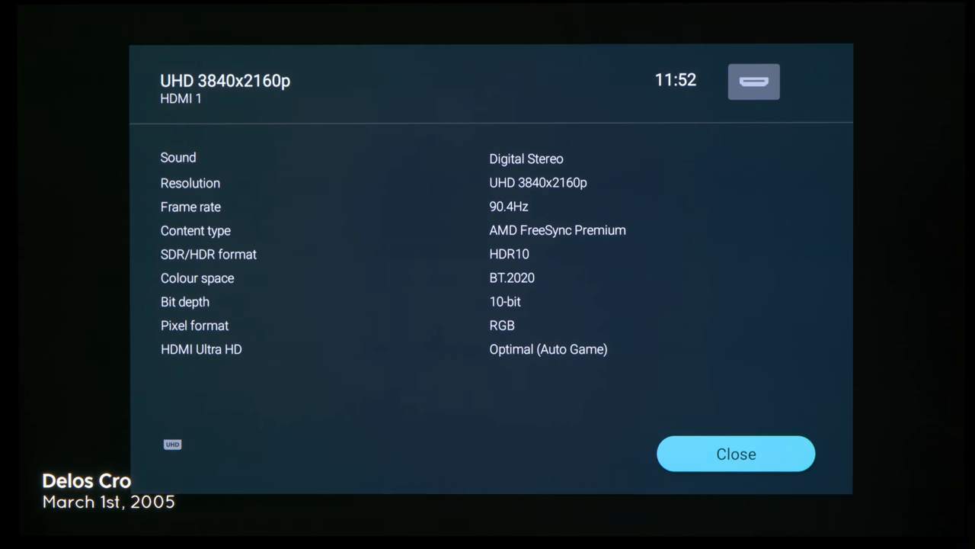
- Show the HDMI 1 signal info: UHD 3840x2160p at 120Hz, HDR10, 10-bit RGB
{"action": "left_click", "coordinate": [734, 453]}
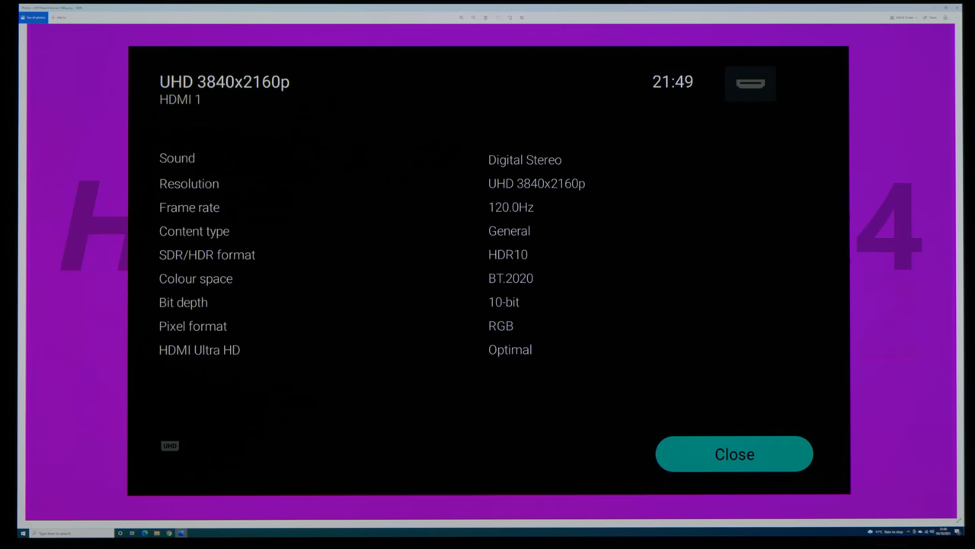
- Go from Frequent settings through All settings and Picture to the Advanced picture settings
{"action": "left_click", "coordinate": [732, 454]}
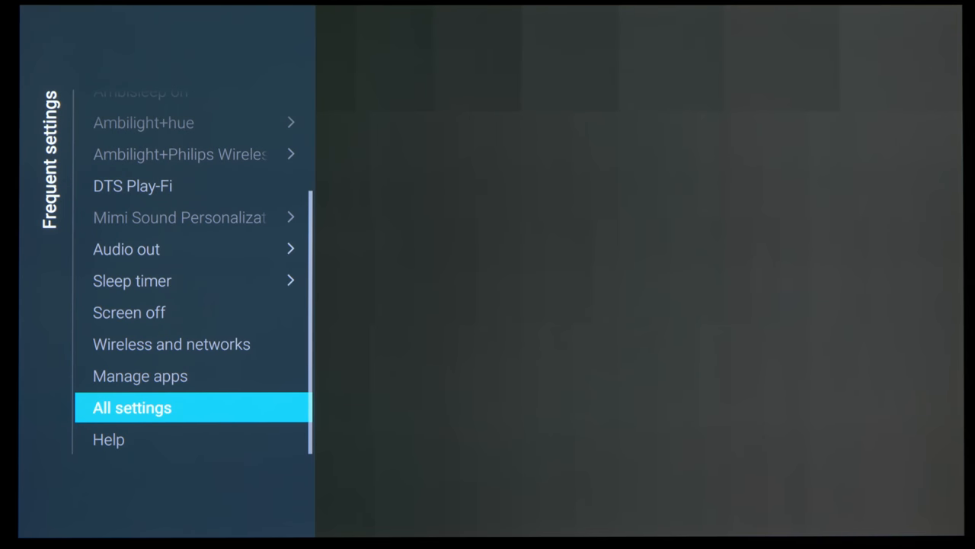
{"action": "left_click", "coordinate": [131, 407]}
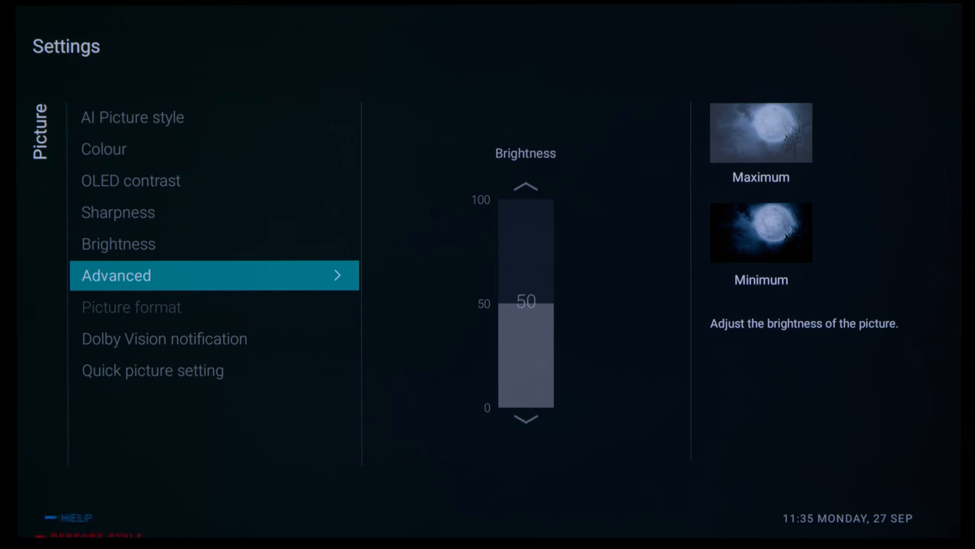
{"action": "left_click", "coordinate": [213, 275]}
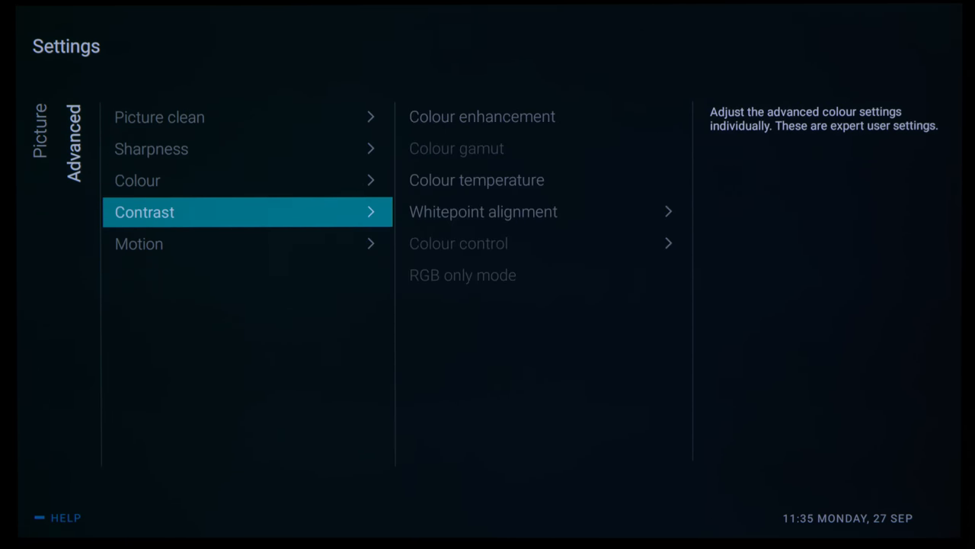